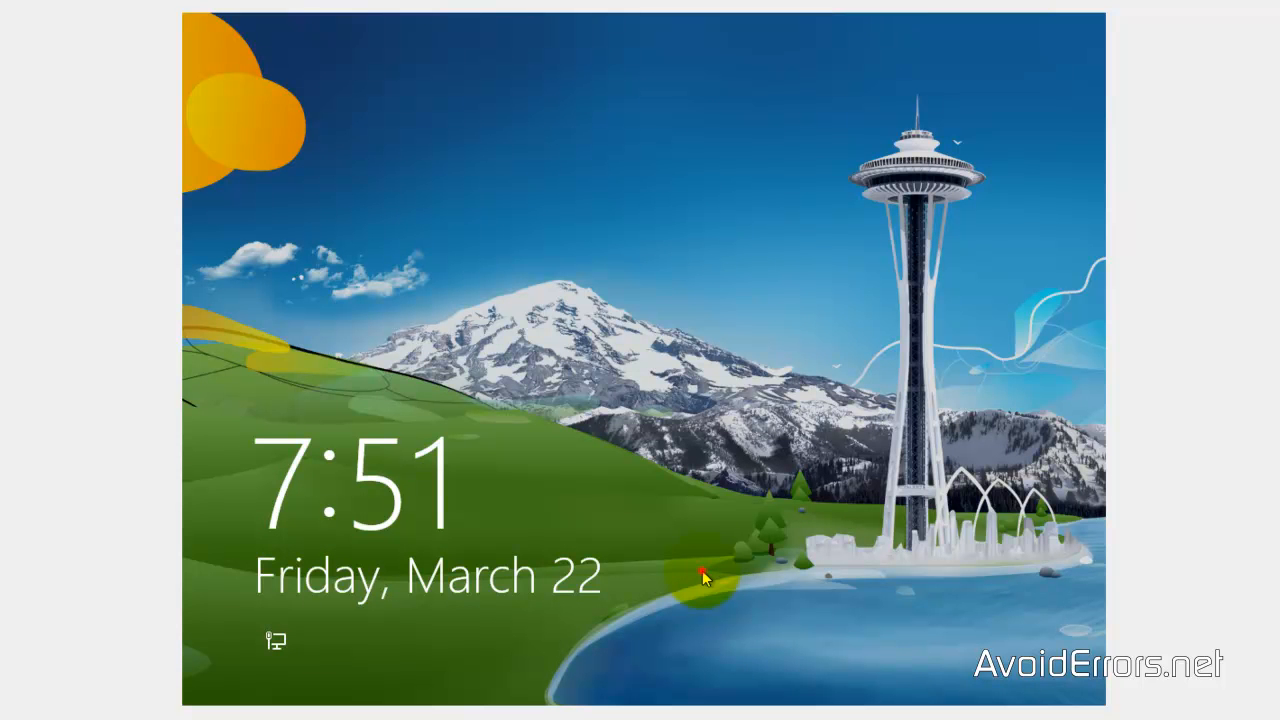
Attempt to sign in to Windows 8 twice, with a password then a blank one, both rejected
click(702, 582)
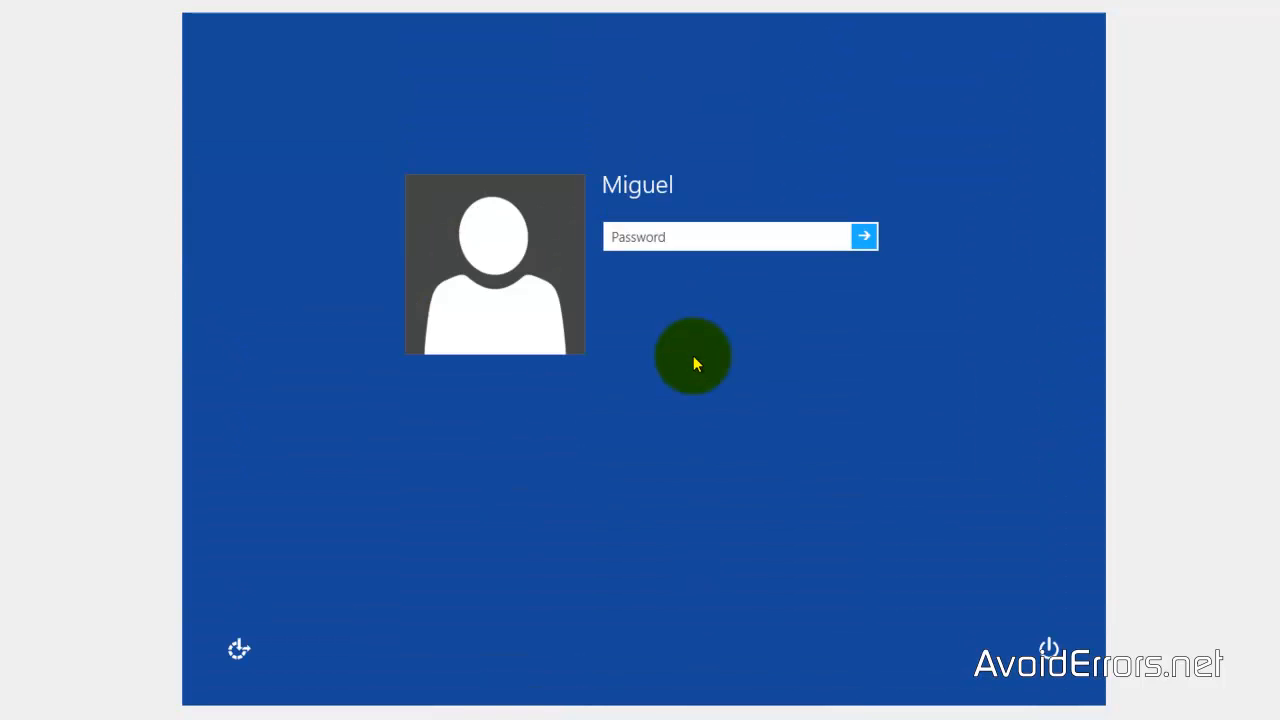
text(••••)
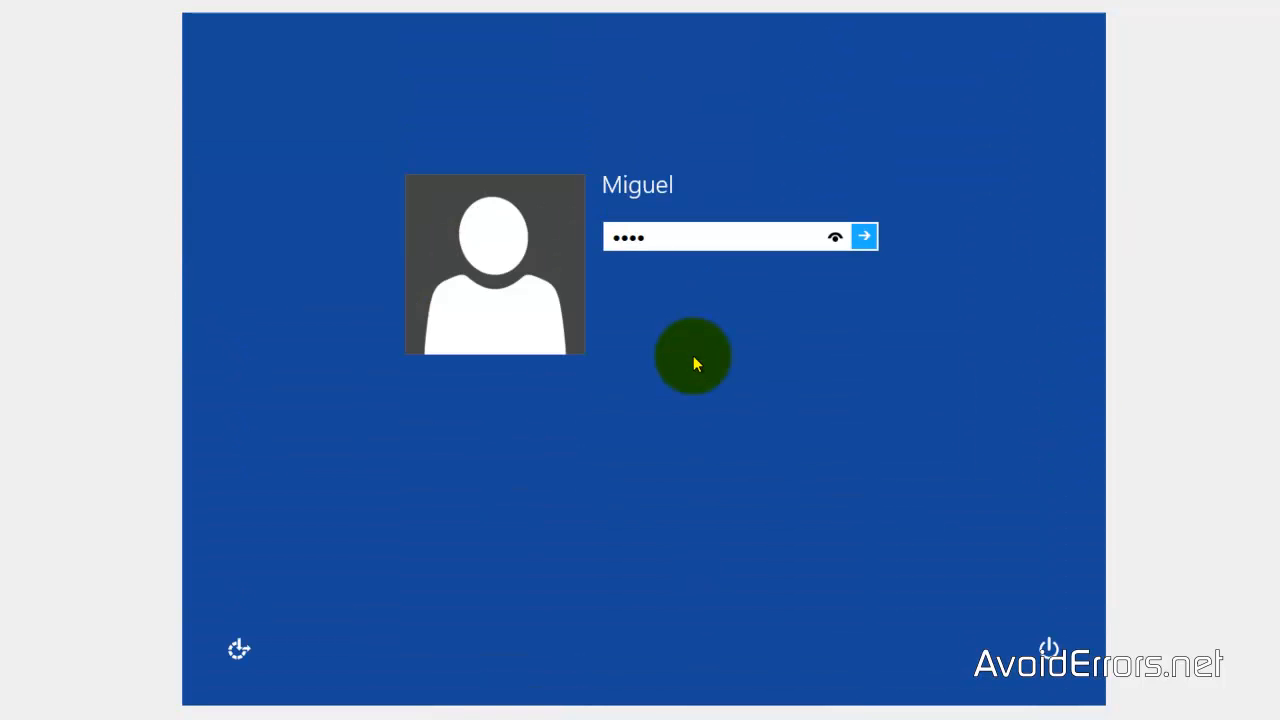
click(864, 236)
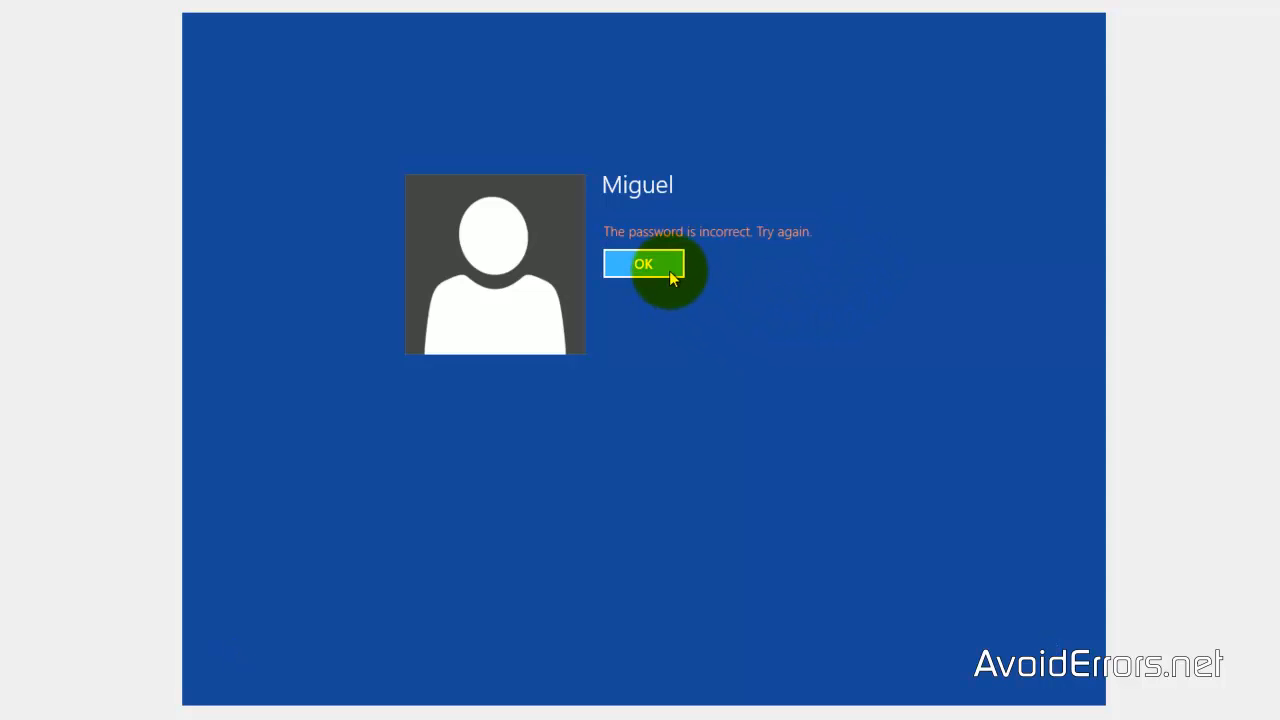
click(644, 264)
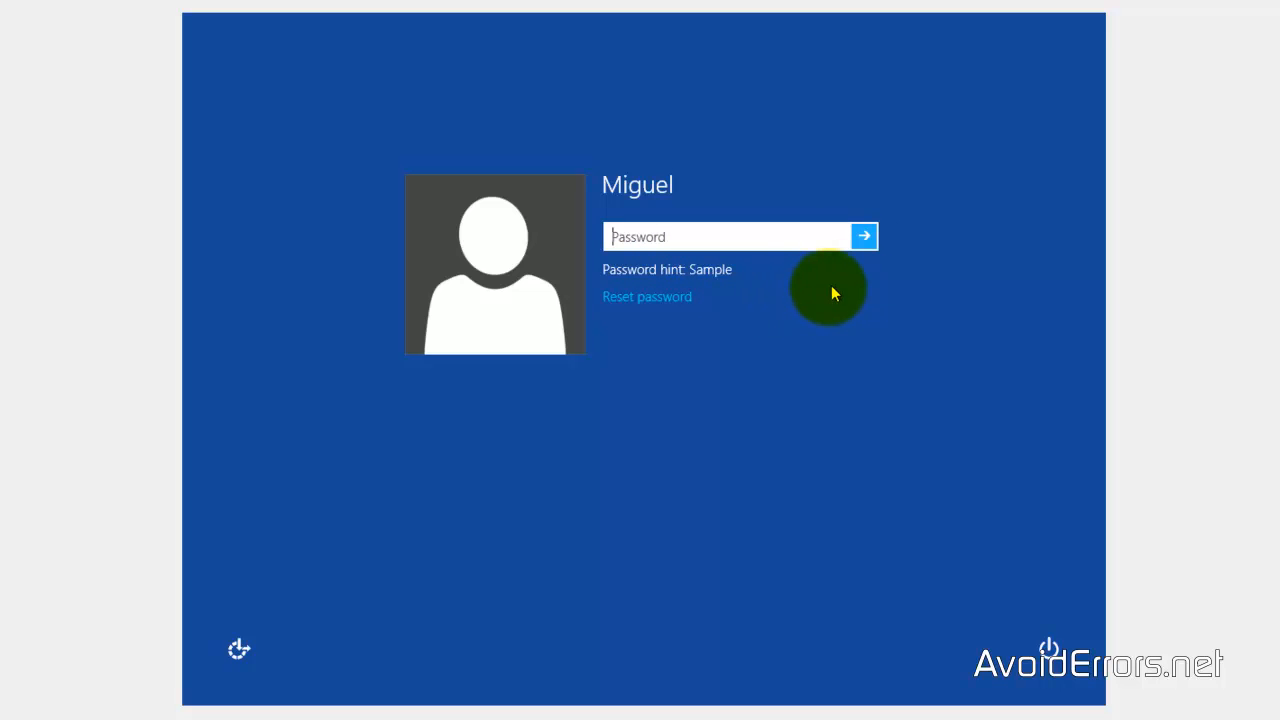
click(864, 236)
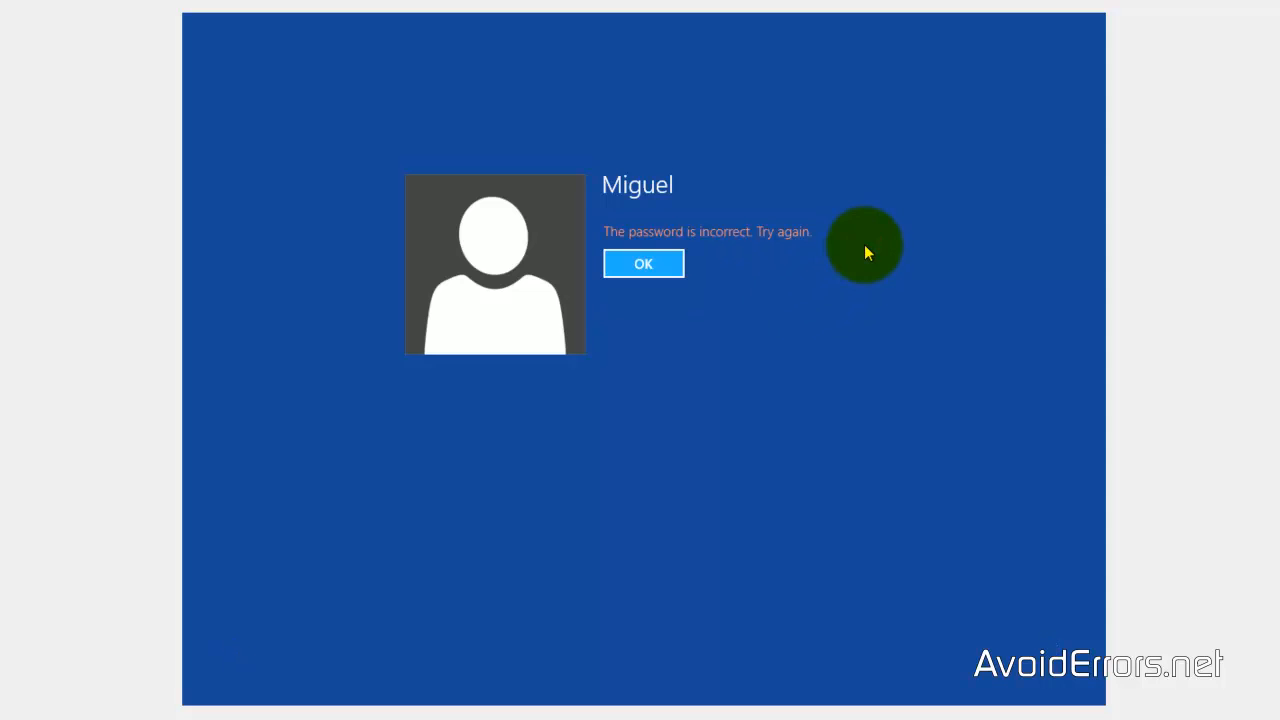
click(644, 264)
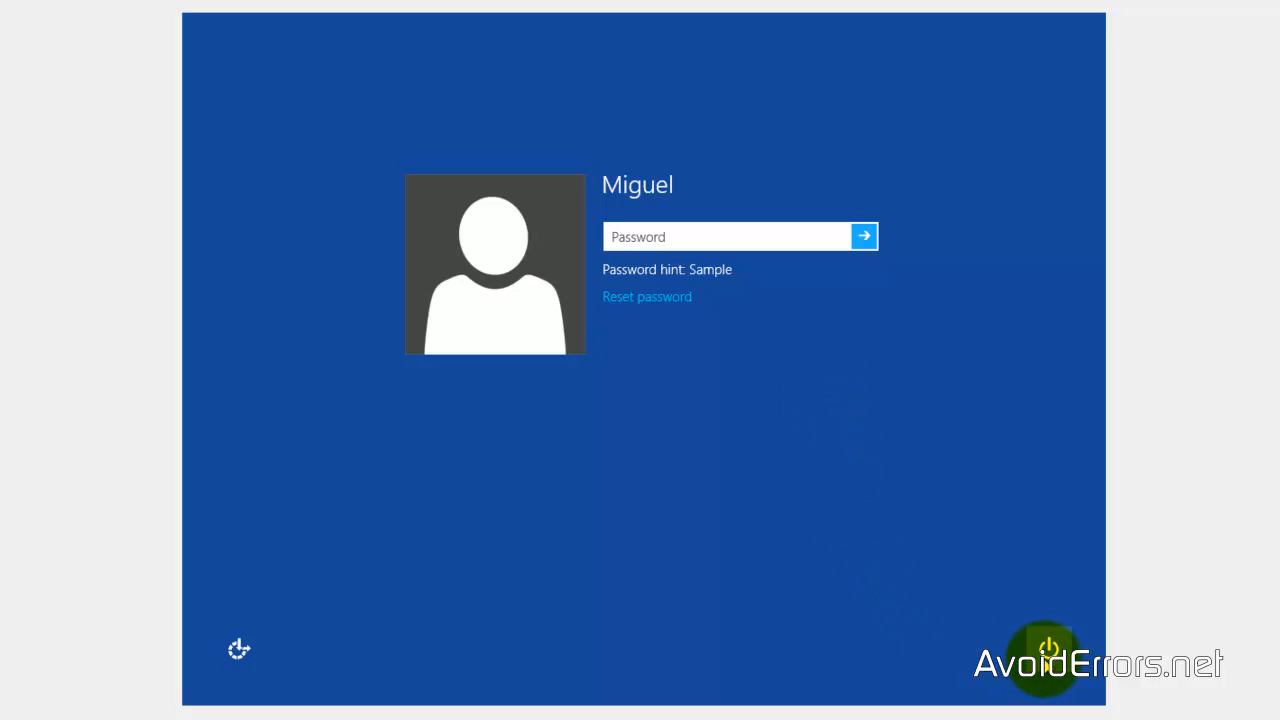
Restart the computer from the login screen's power options
click(1052, 668)
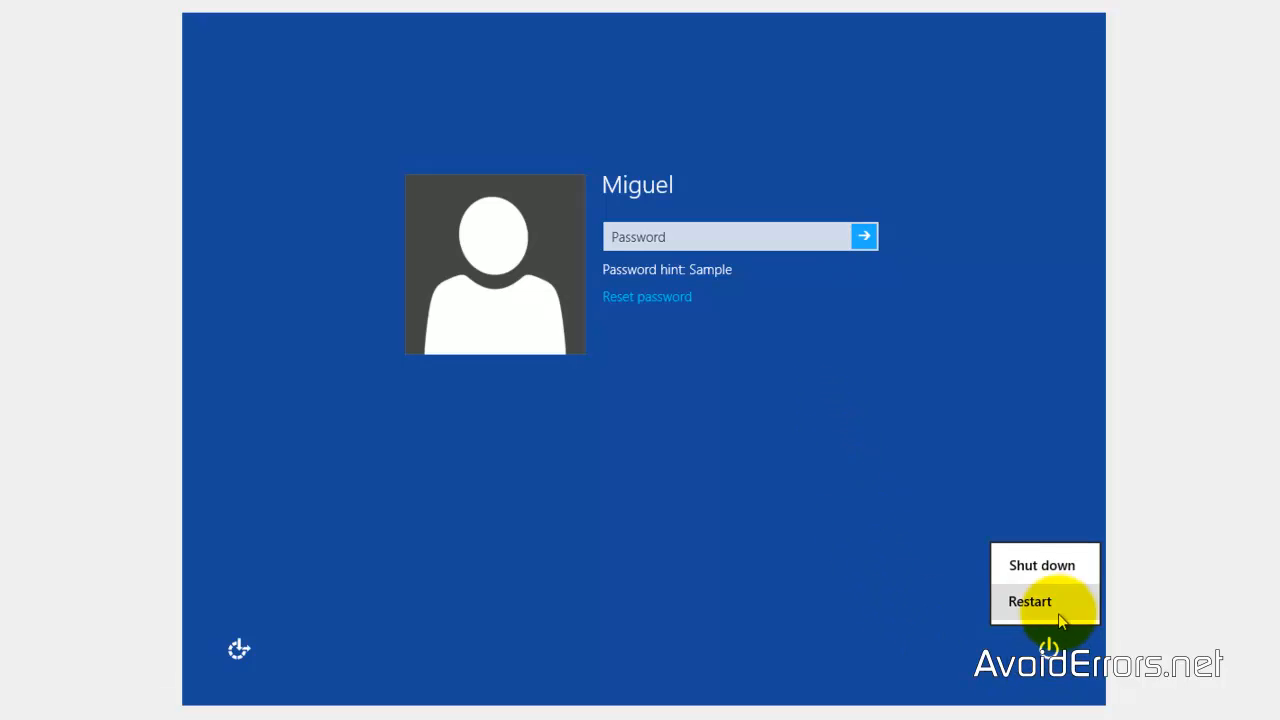
click(1028, 600)
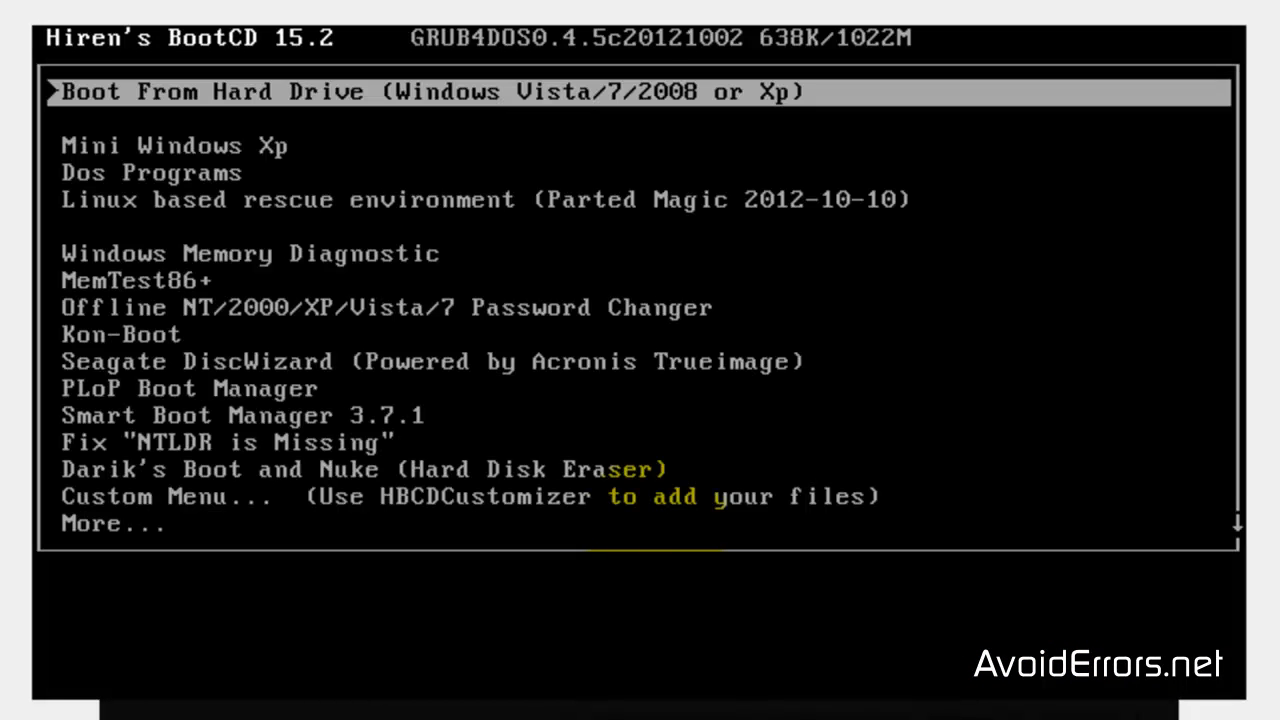
Boot Mini Windows XP from the Hiren's BootCD menu
key(Down)
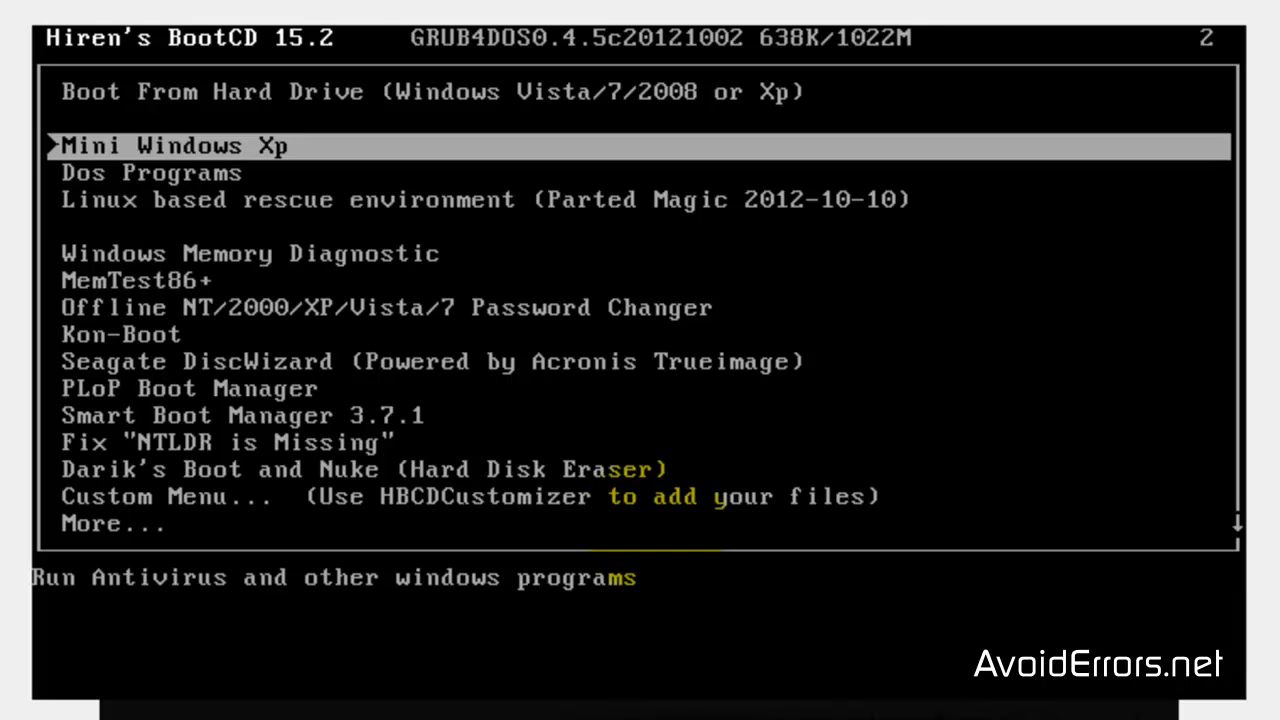
key(enter)
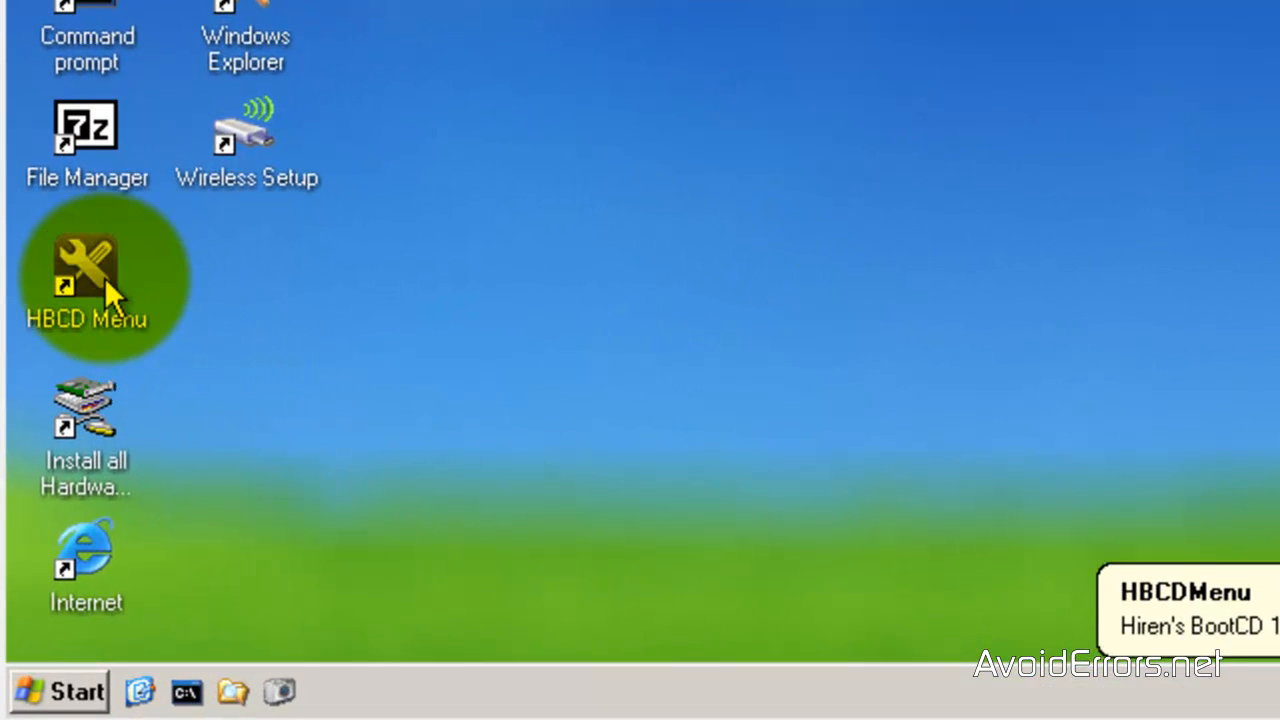
Launch NTPWEdit from the HBCD Menu's Passwords / Keys programs
double_click(84, 264)
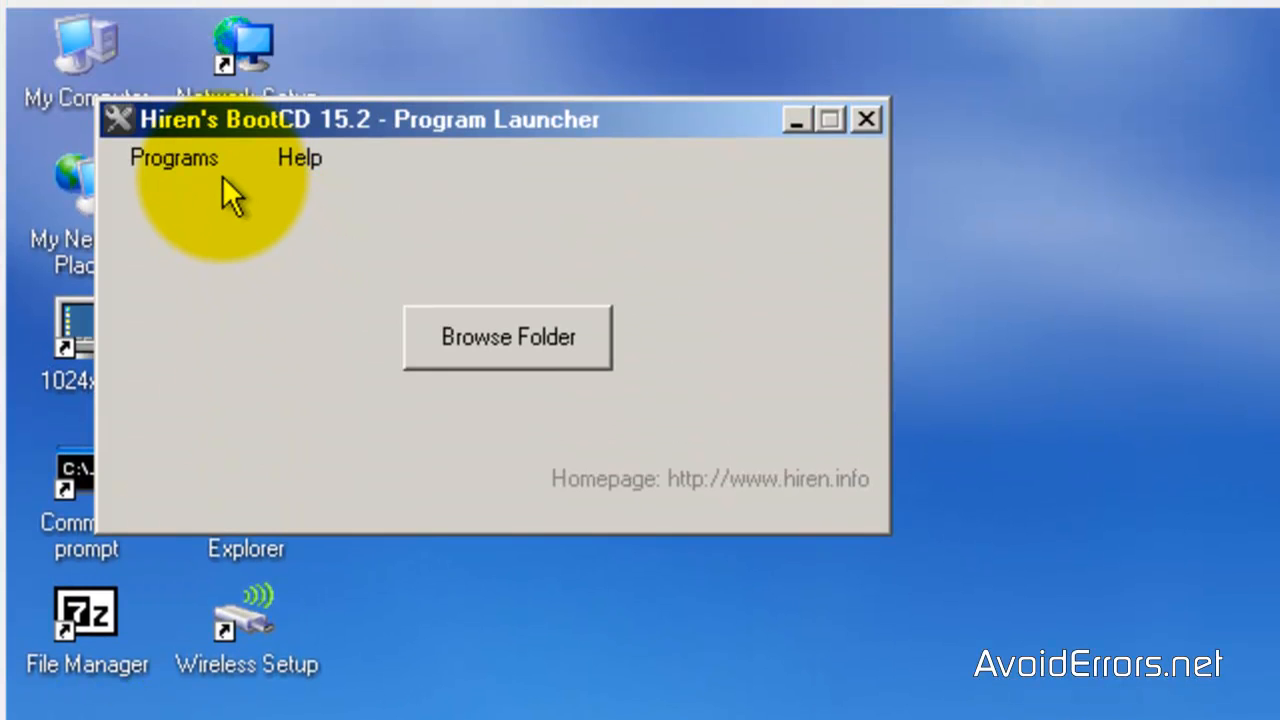
click(178, 158)
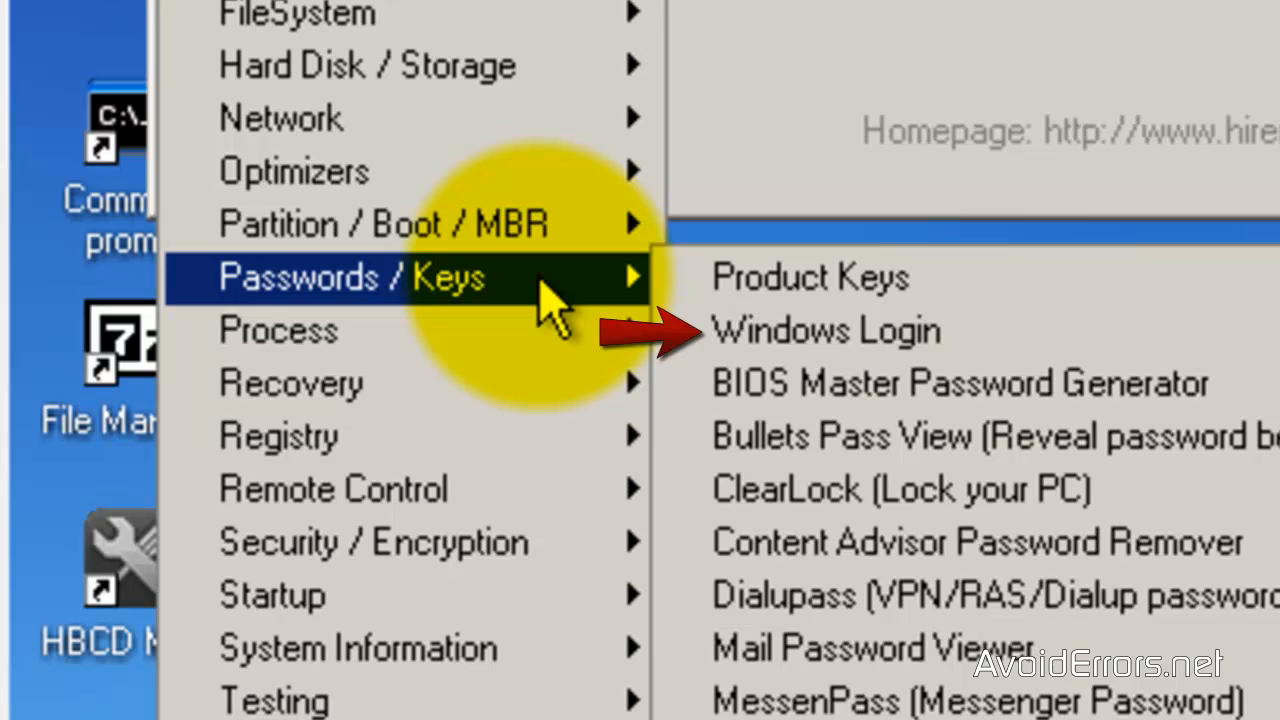
mouse_move(630, 300)
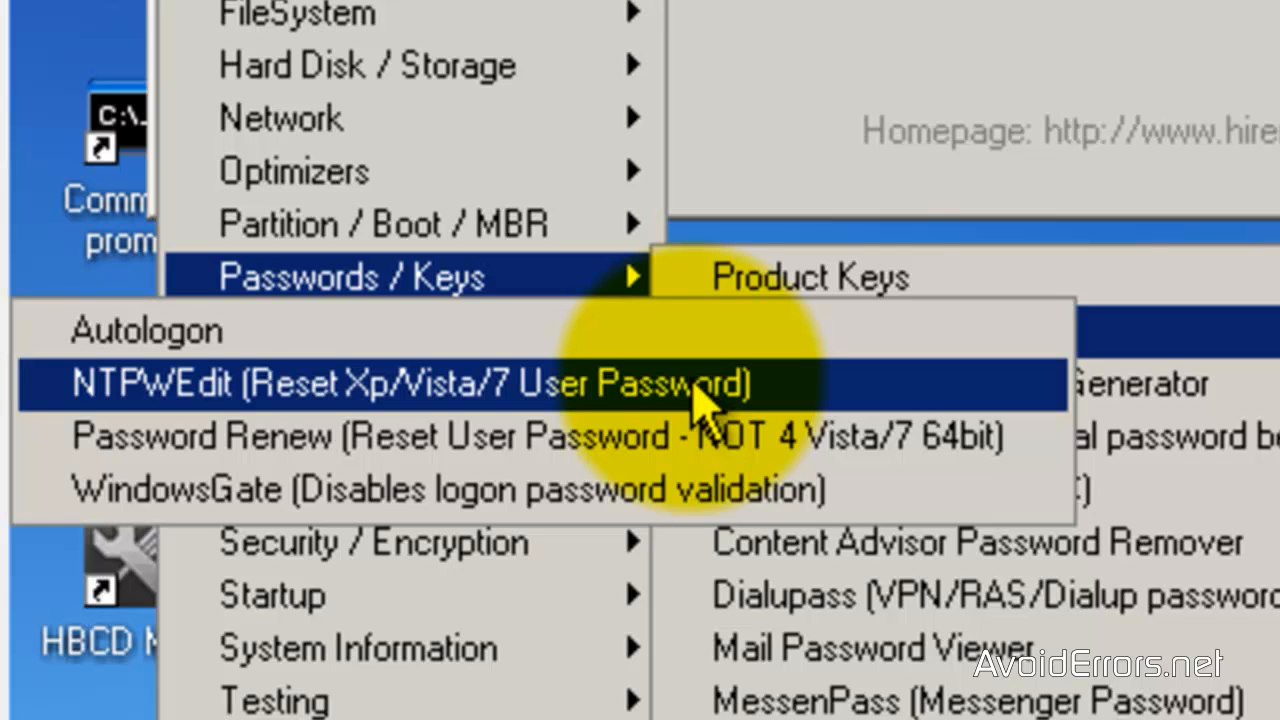
click(400, 380)
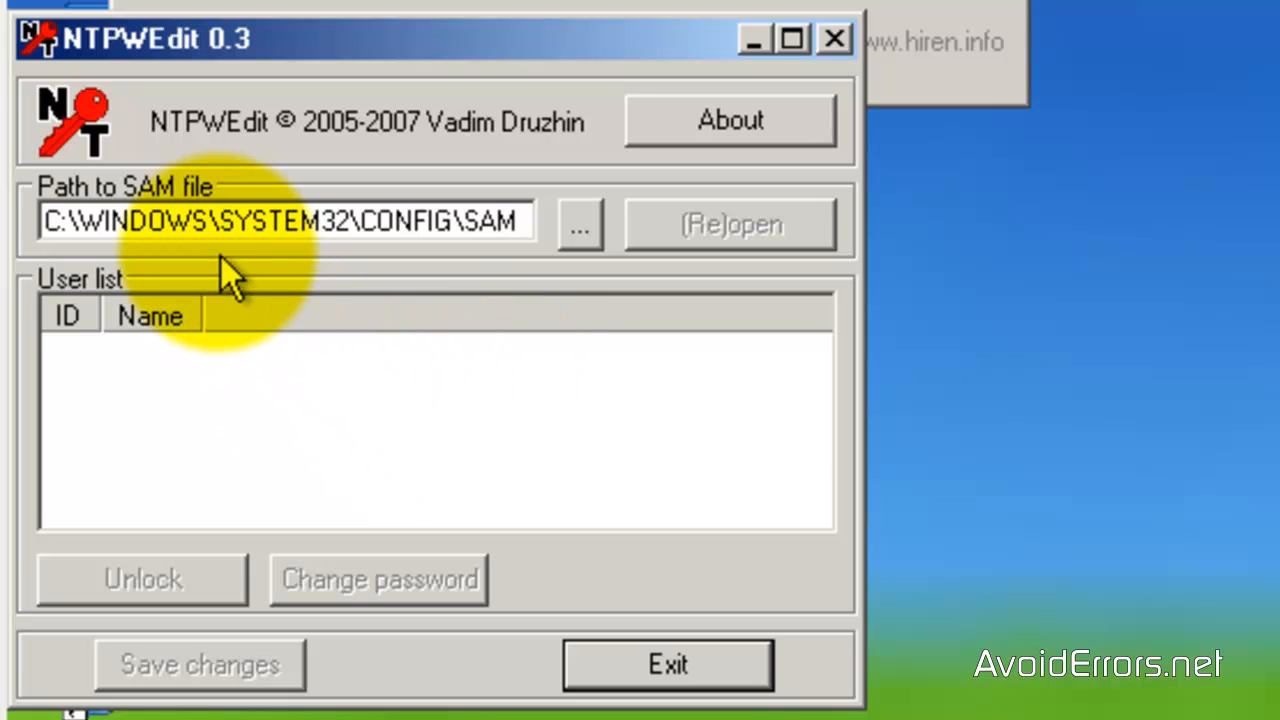
mouse_move(230, 290)
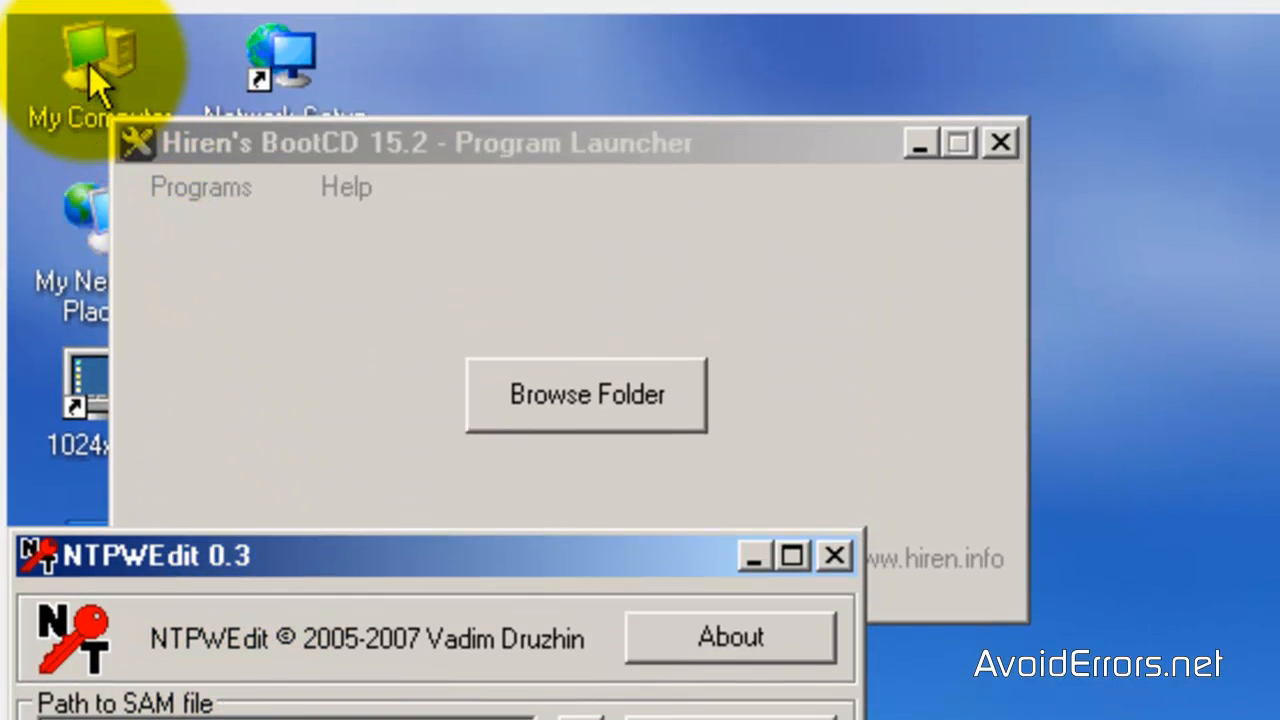
double_click(90, 56)
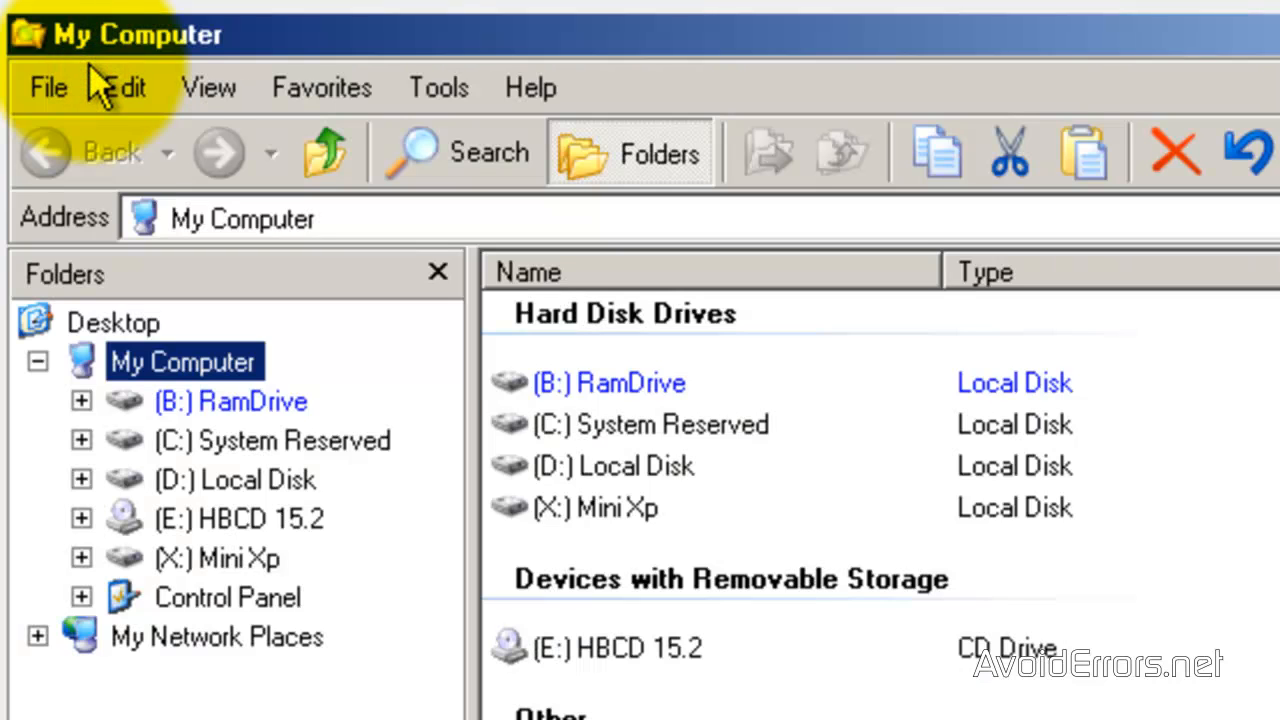
click(610, 466)
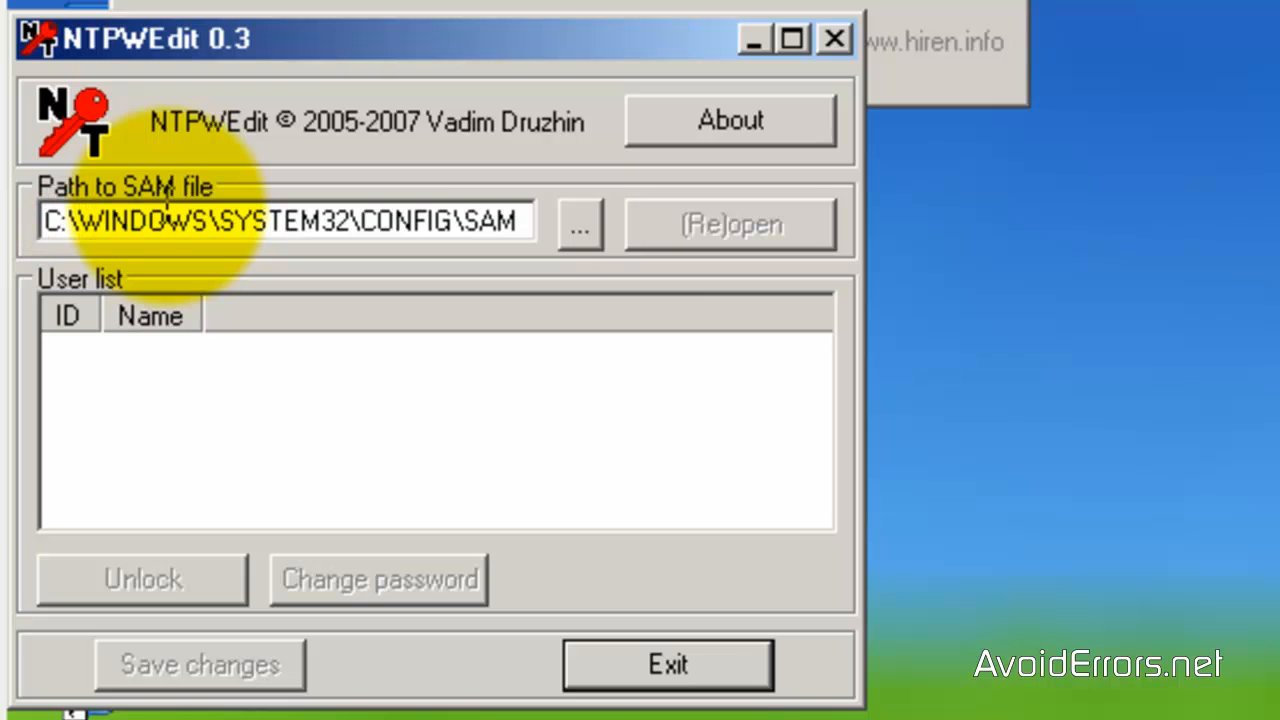
Load the SAM file from drive D: and select user account 1001 (Miguel)
text(D)
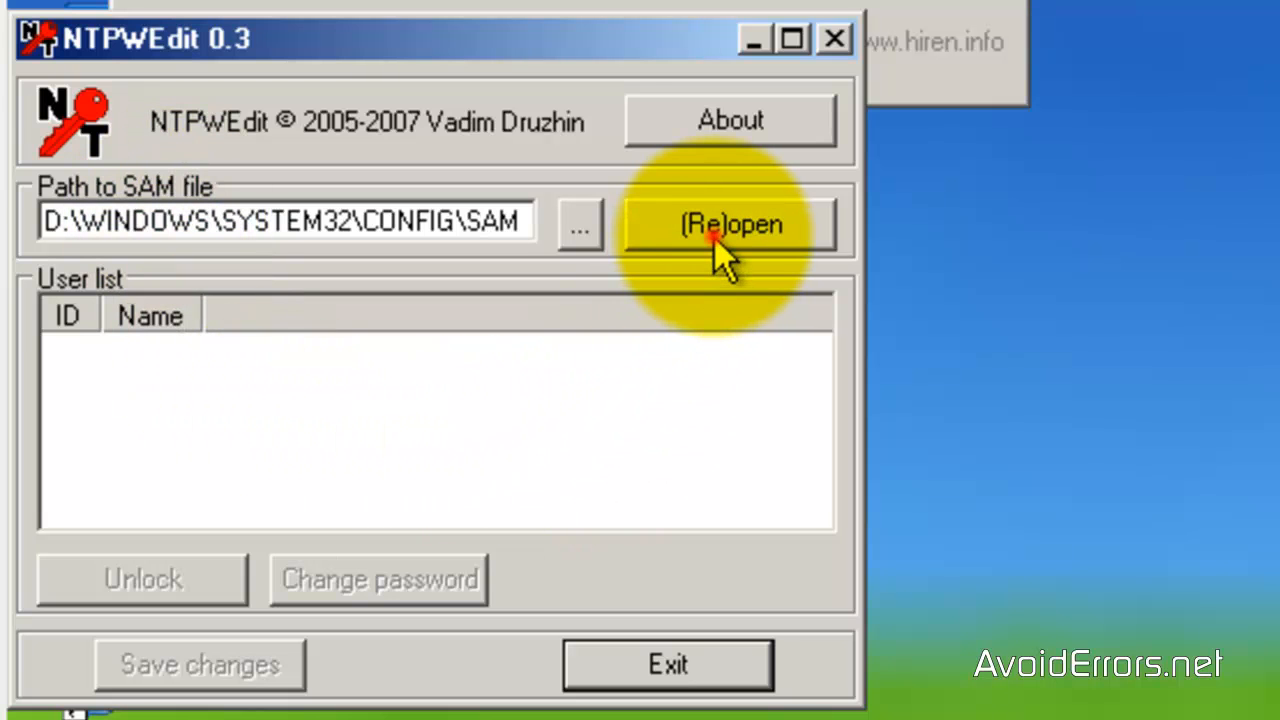
click(720, 224)
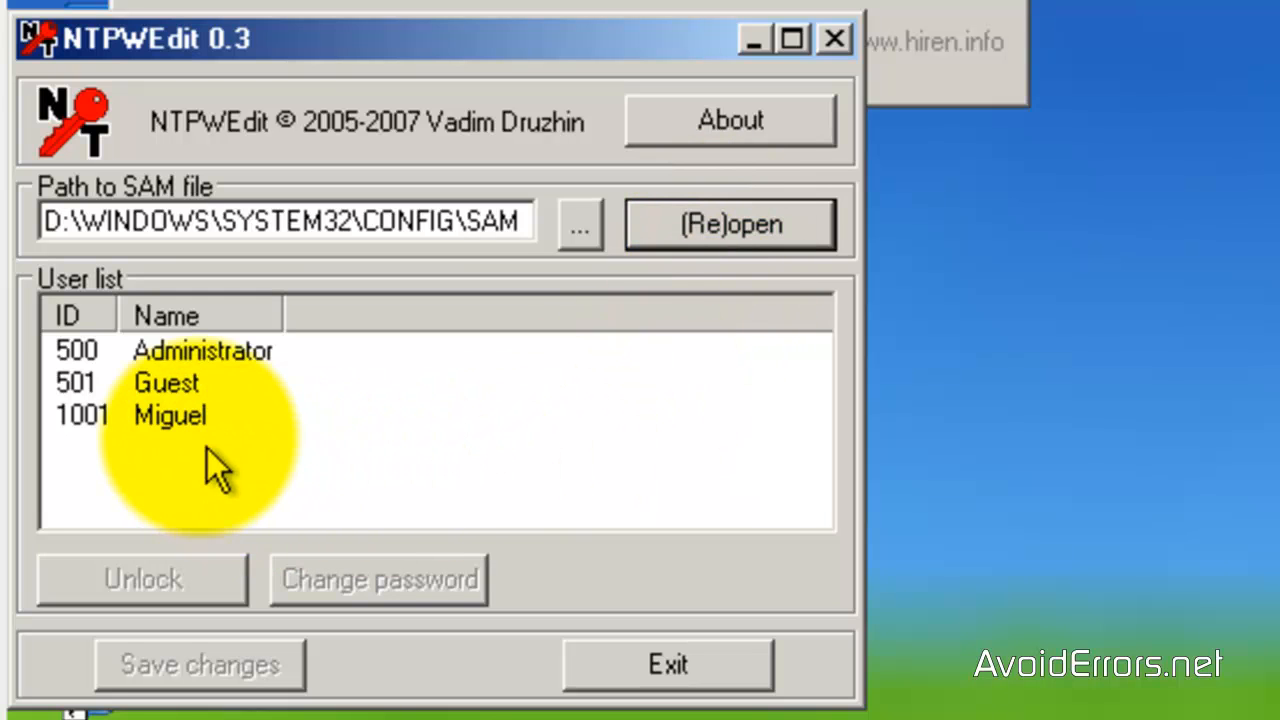
click(170, 414)
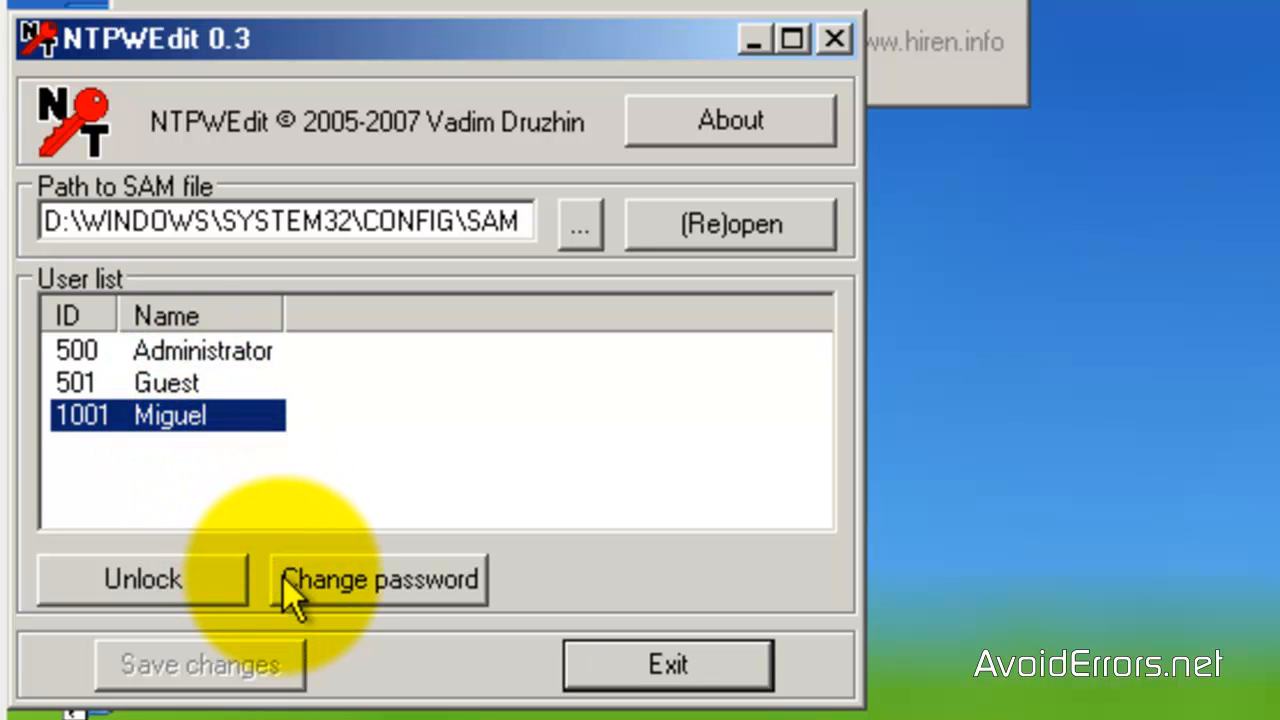
Reset account 1001's password to blank and save the change to the SAM file
click(378, 580)
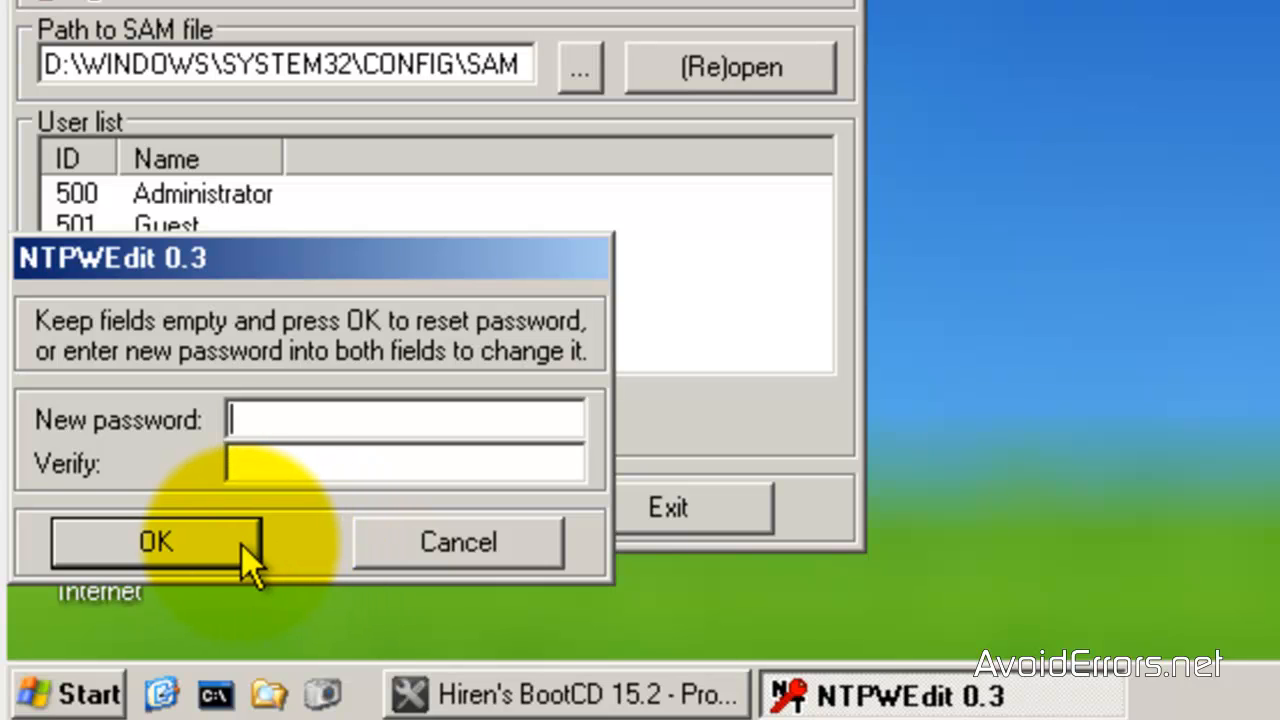
click(156, 542)
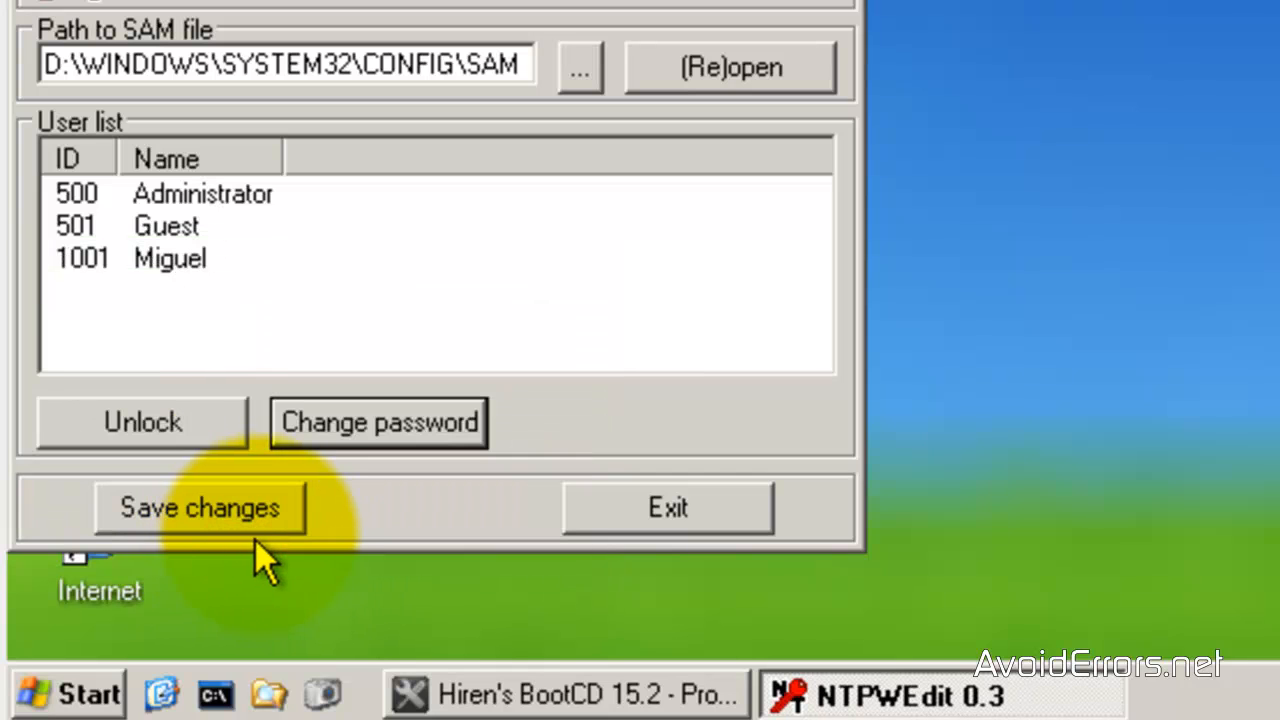
click(198, 510)
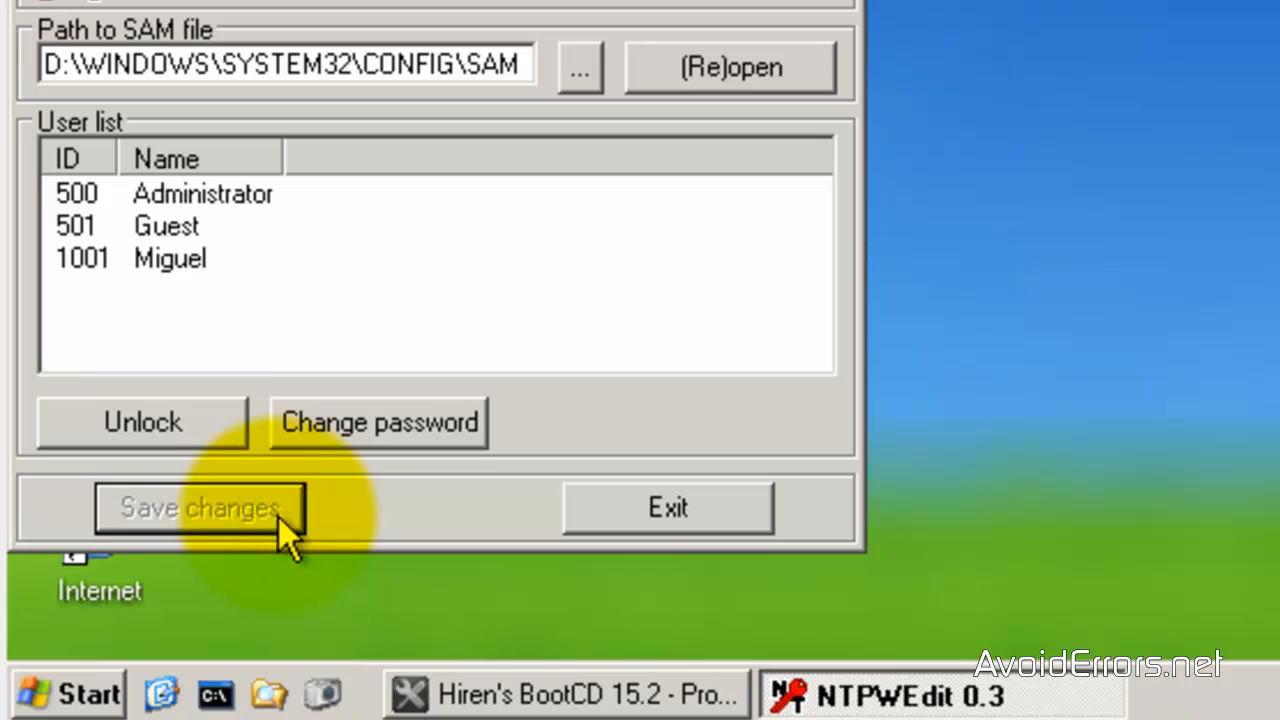
Bring up the Shut Down Windows dialog from the Start menu with Shut down selected
click(62, 694)
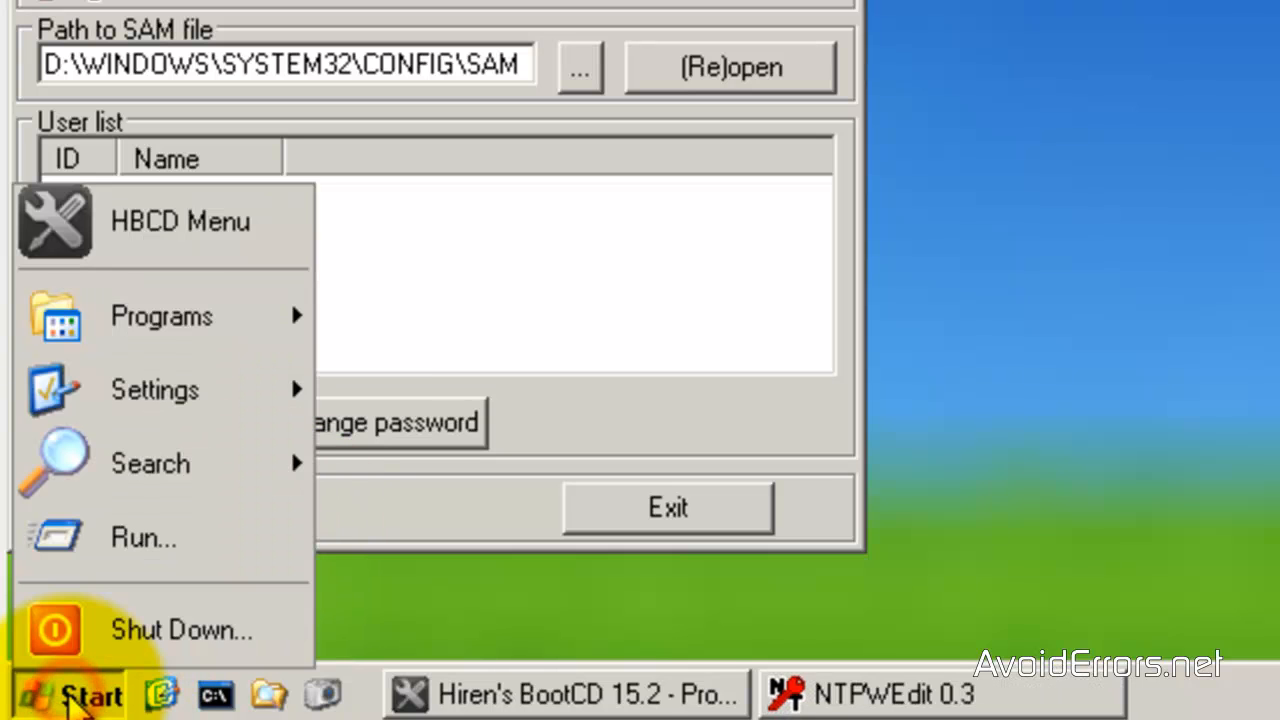
click(360, 626)
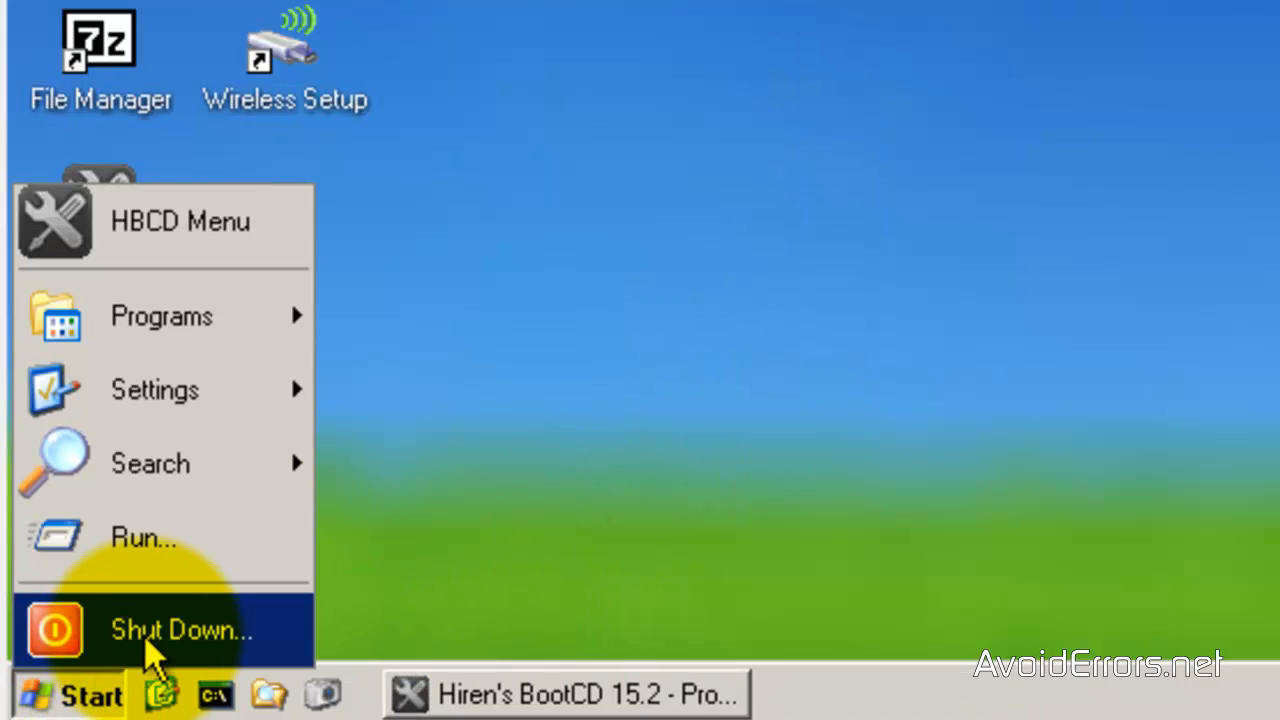
click(178, 628)
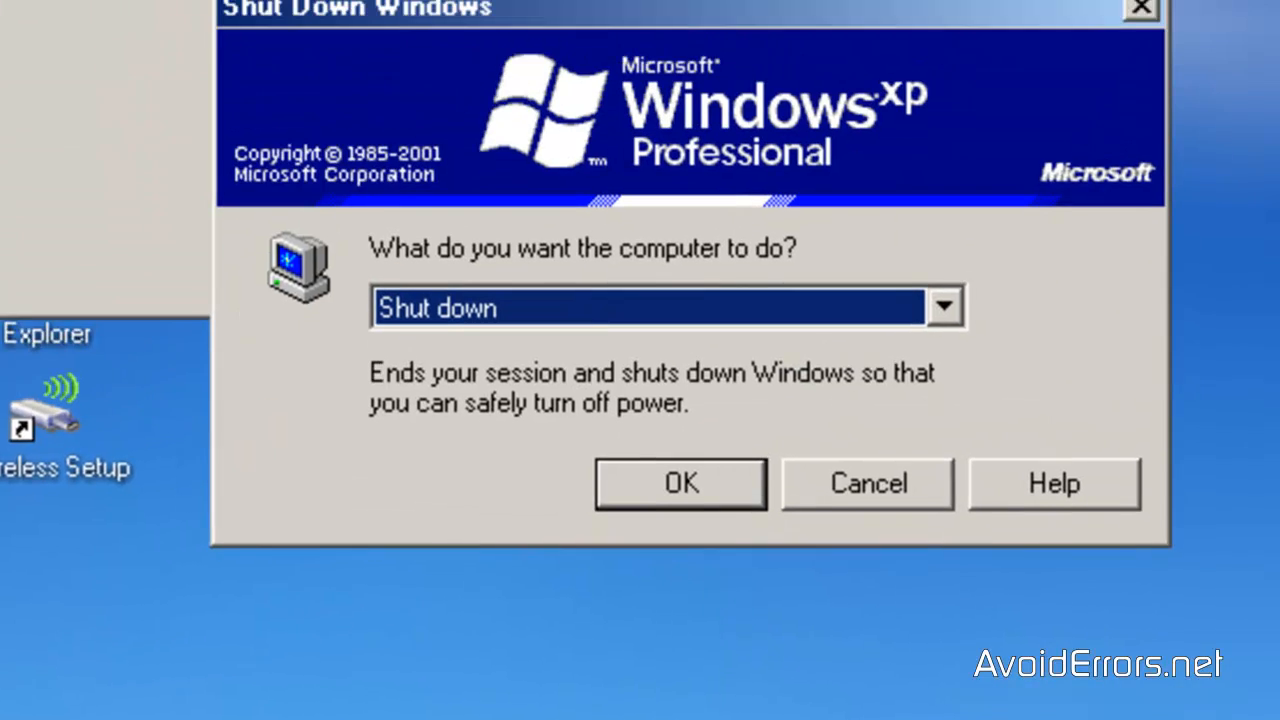